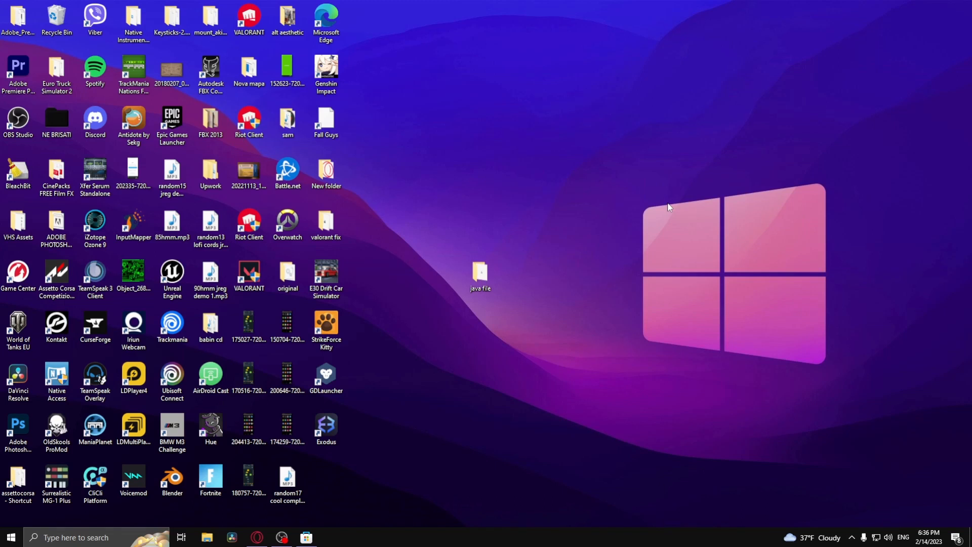
{"action": "mouse_move", "coordinate": [565, 284]}
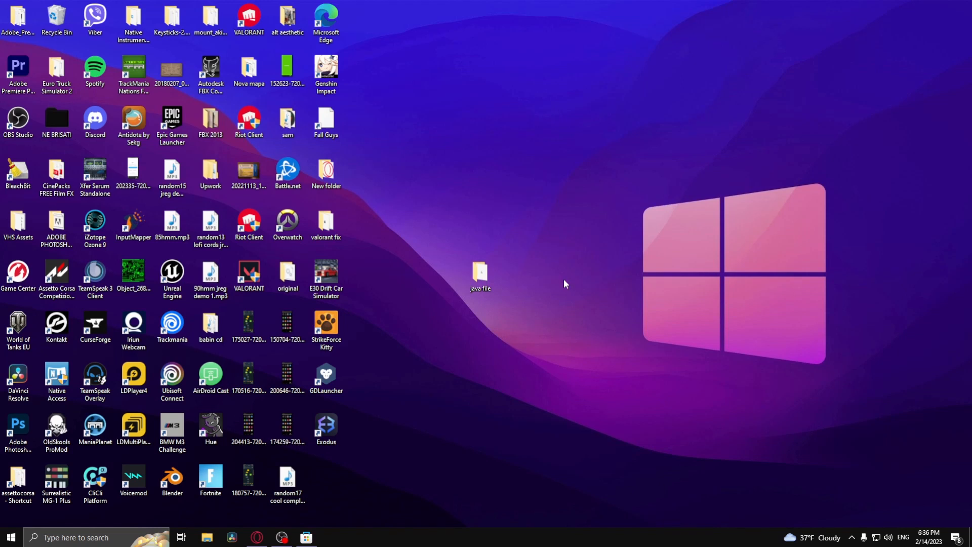
{"action": "mouse_move", "coordinate": [307, 536]}
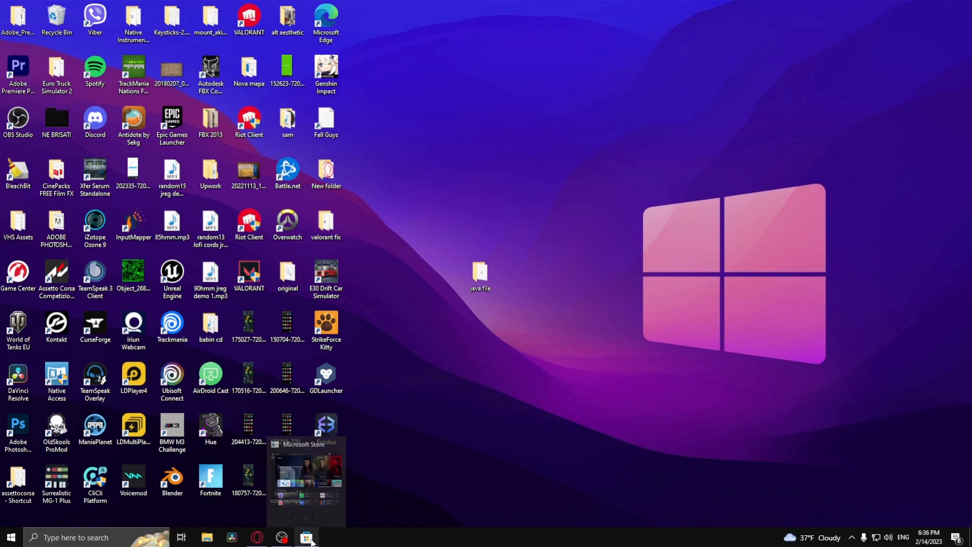
Sign out of the Microsoft Store account, sign back in, and close the Store.
{"action": "left_click", "coordinate": [307, 537]}
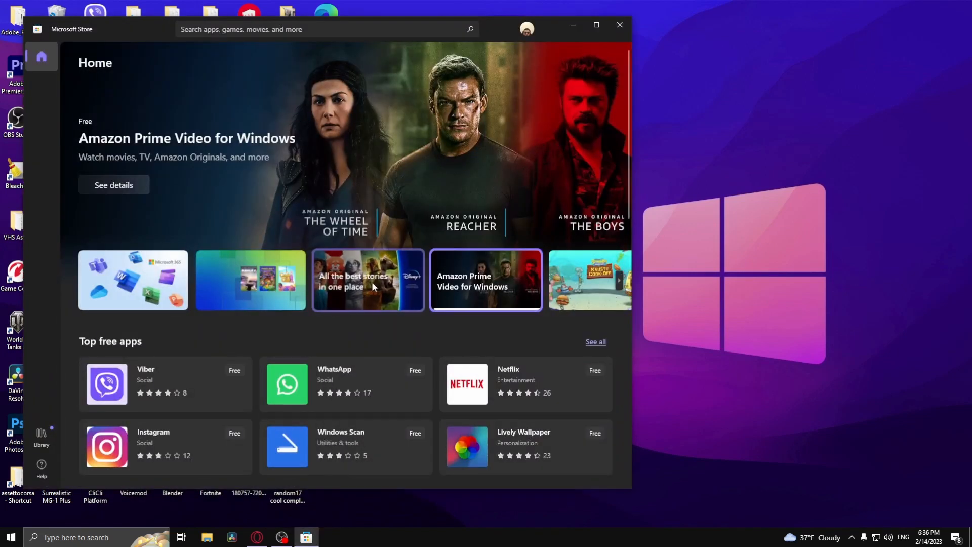
{"action": "left_click", "coordinate": [531, 28]}
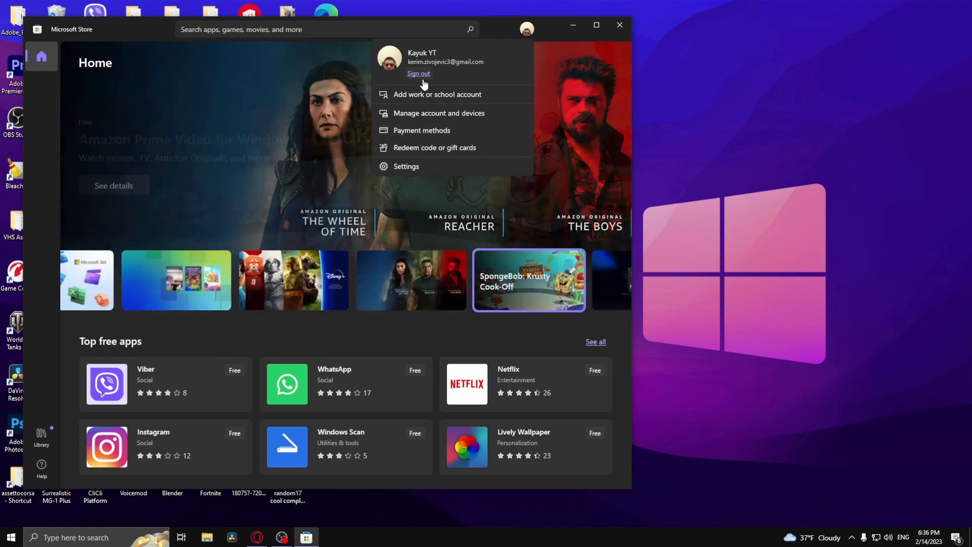
{"action": "left_click", "coordinate": [418, 73]}
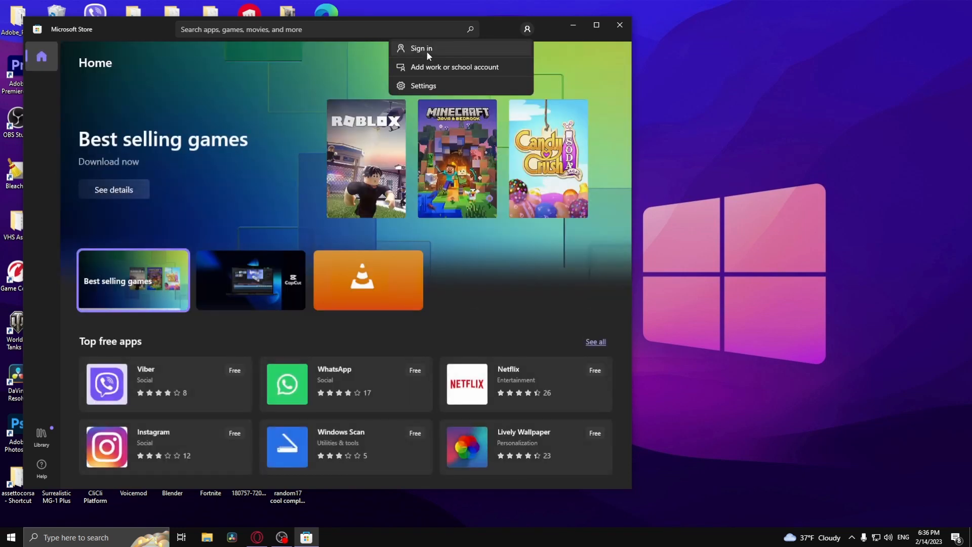
{"action": "left_click", "coordinate": [421, 49]}
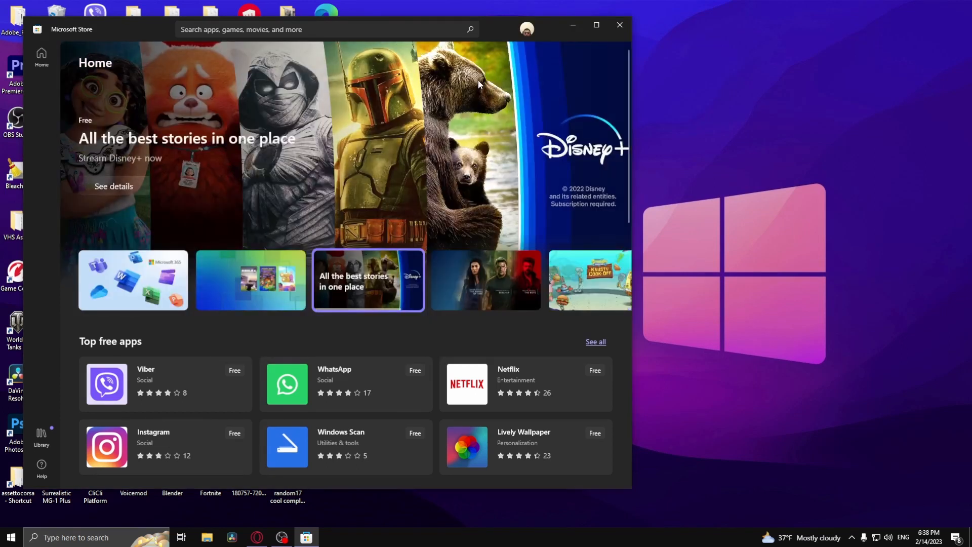
{"action": "mouse_move", "coordinate": [567, 68]}
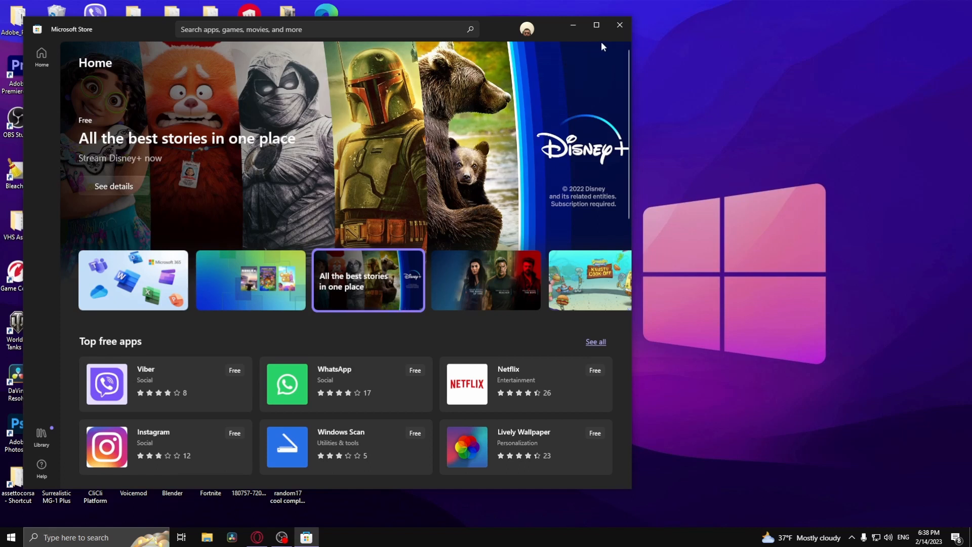
{"action": "left_click", "coordinate": [620, 25]}
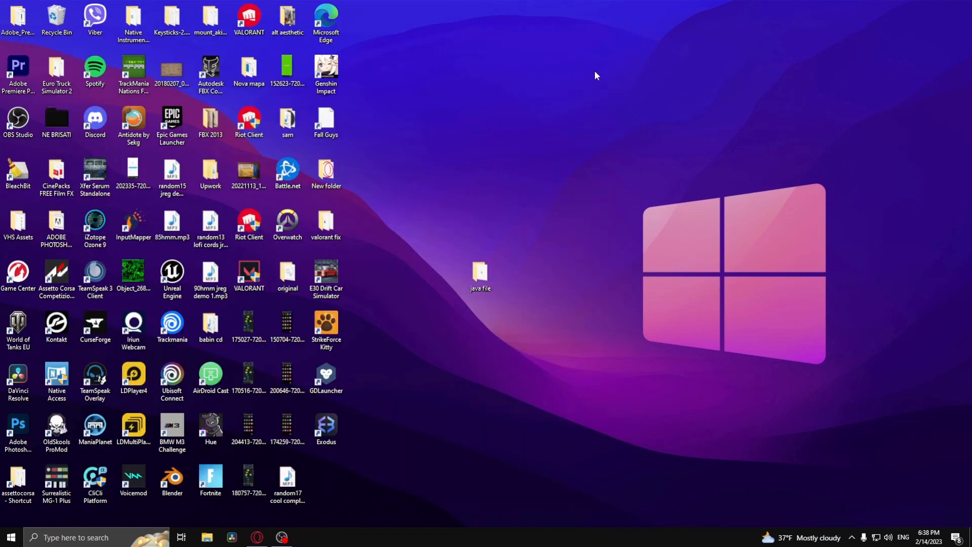
{"action": "mouse_move", "coordinate": [370, 394]}
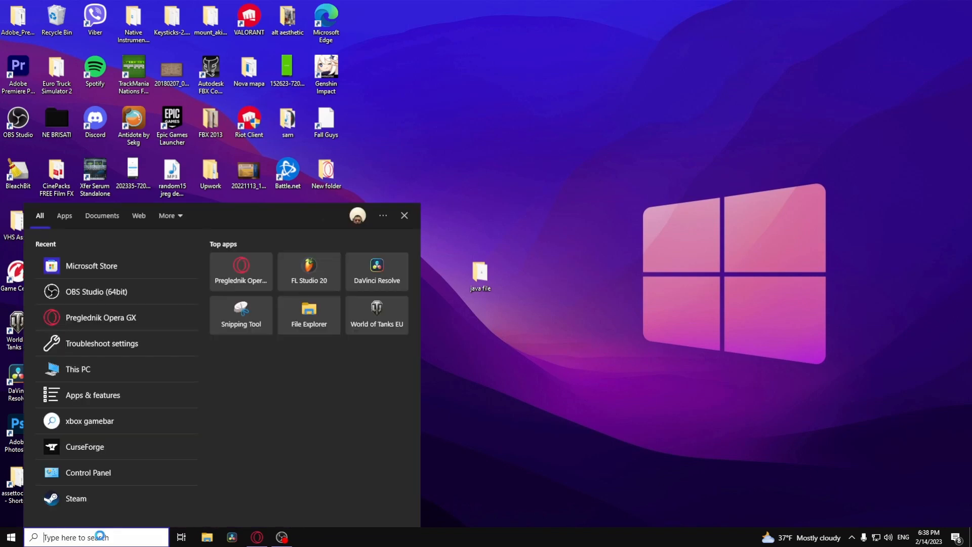
Search 'date and' to open the Change the date and time settings.
{"action": "type", "text": "date and"}
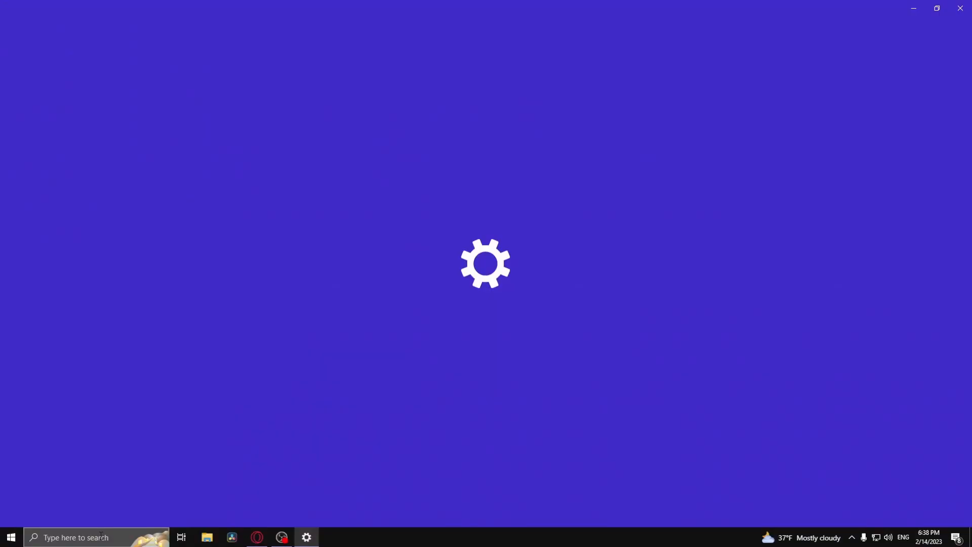
{"action": "mouse_move", "coordinate": [242, 426]}
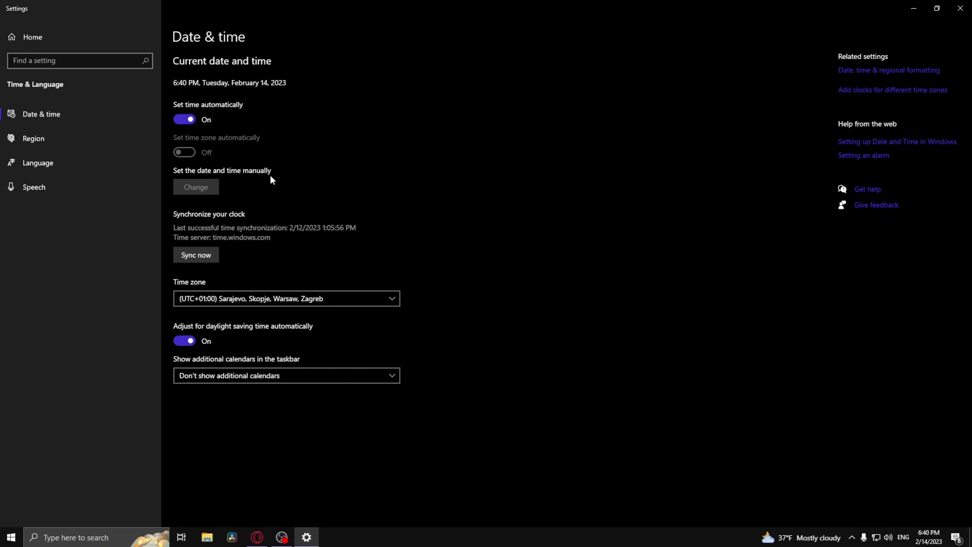
{"action": "mouse_move", "coordinate": [260, 298]}
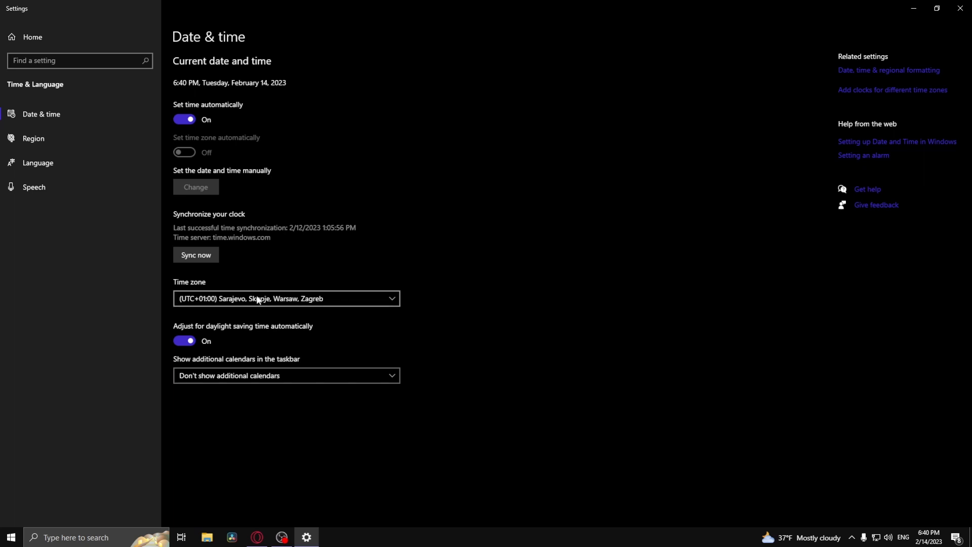
Confirm automatic time and UTC+01:00 time zone, then move to Troubleshoot.
{"action": "left_click", "coordinate": [286, 298]}
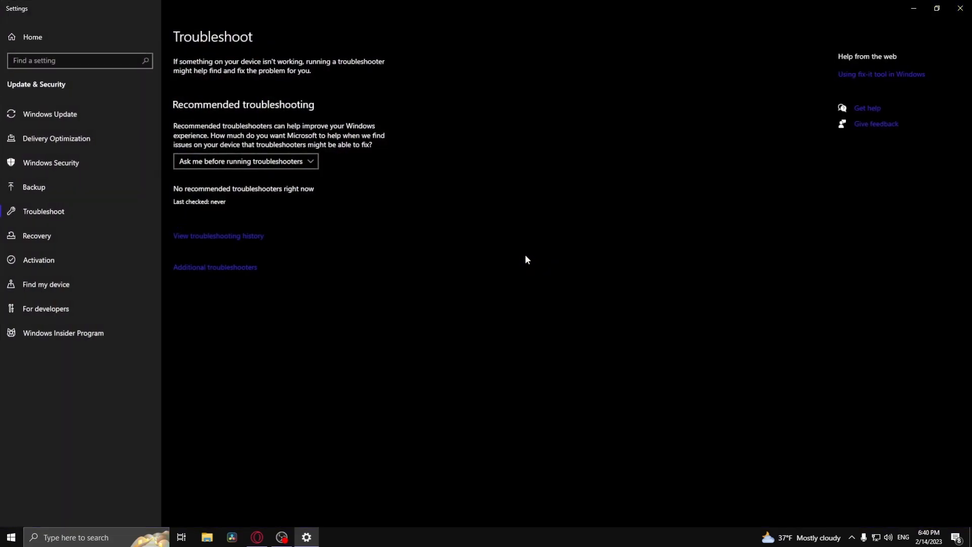
Launch the Windows Store Apps troubleshooter from Additional troubleshooters, then close Settings.
{"action": "left_click", "coordinate": [214, 267]}
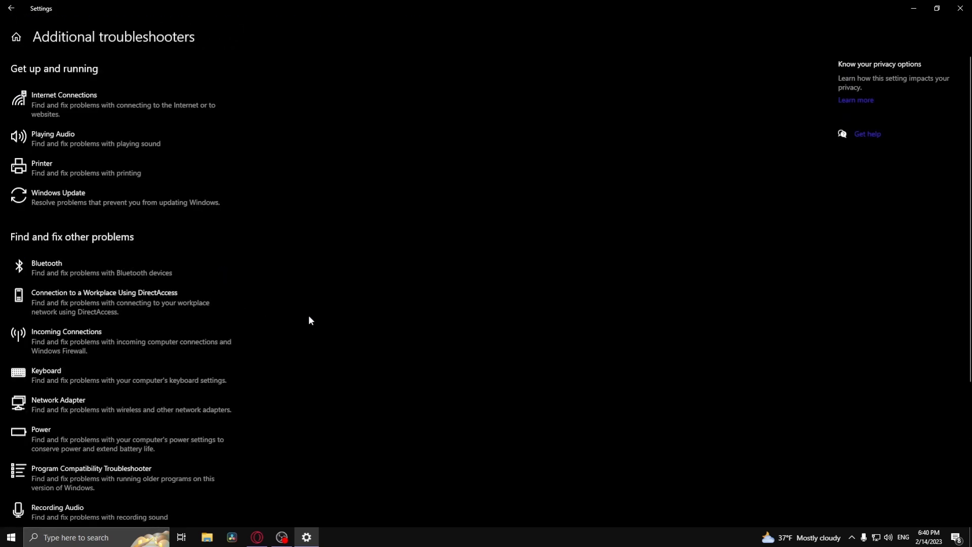
{"action": "scroll", "scroll_direction": "down", "scroll_amount": 3}
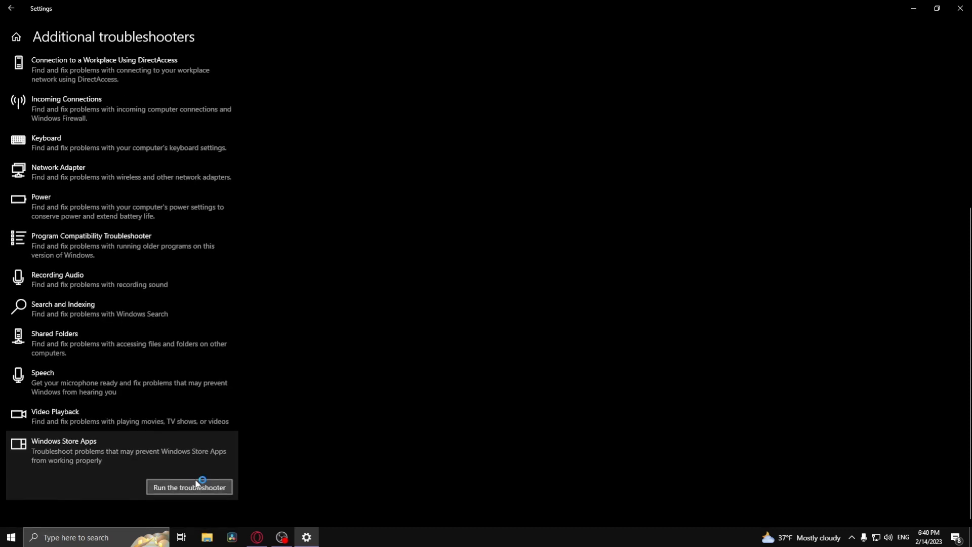
{"action": "left_click", "coordinate": [189, 487]}
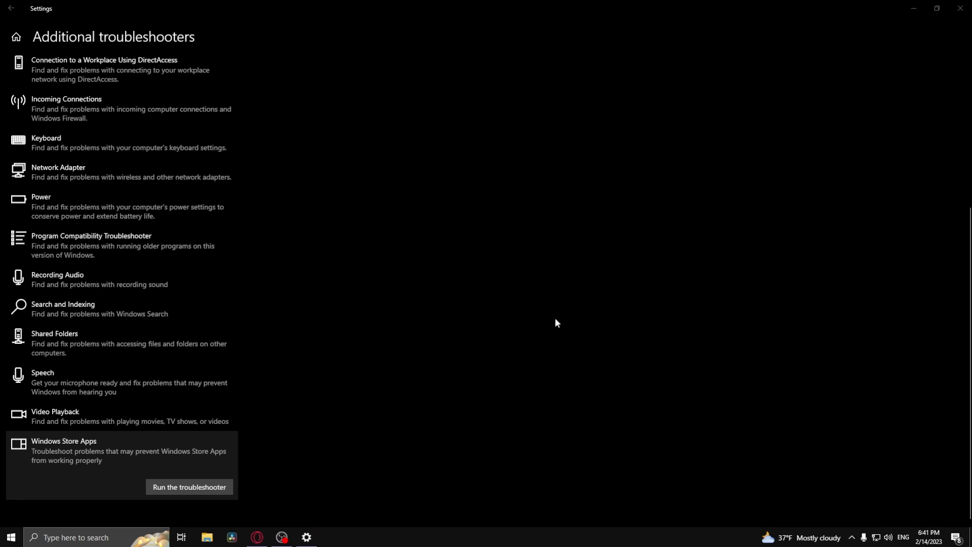
{"action": "left_click", "coordinate": [960, 8]}
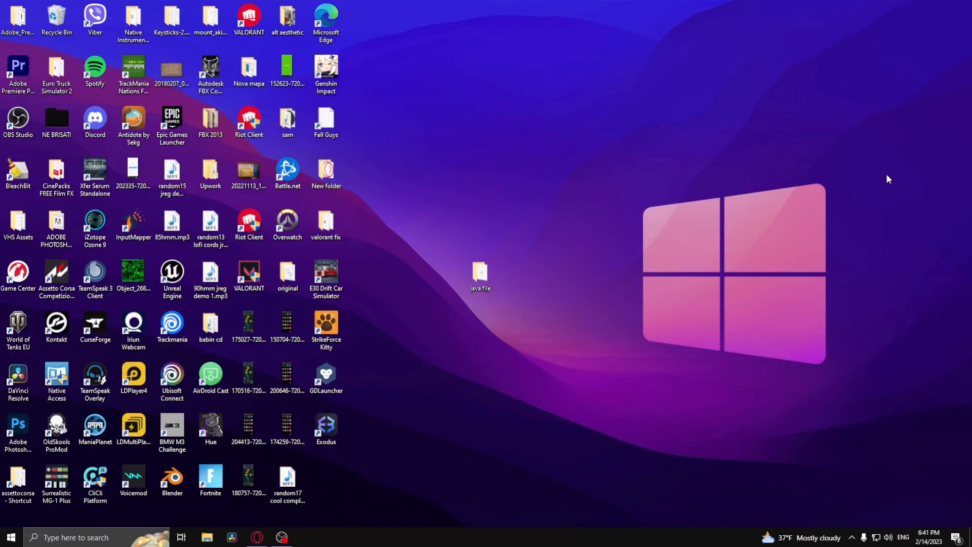
{"action": "mouse_move", "coordinate": [490, 380]}
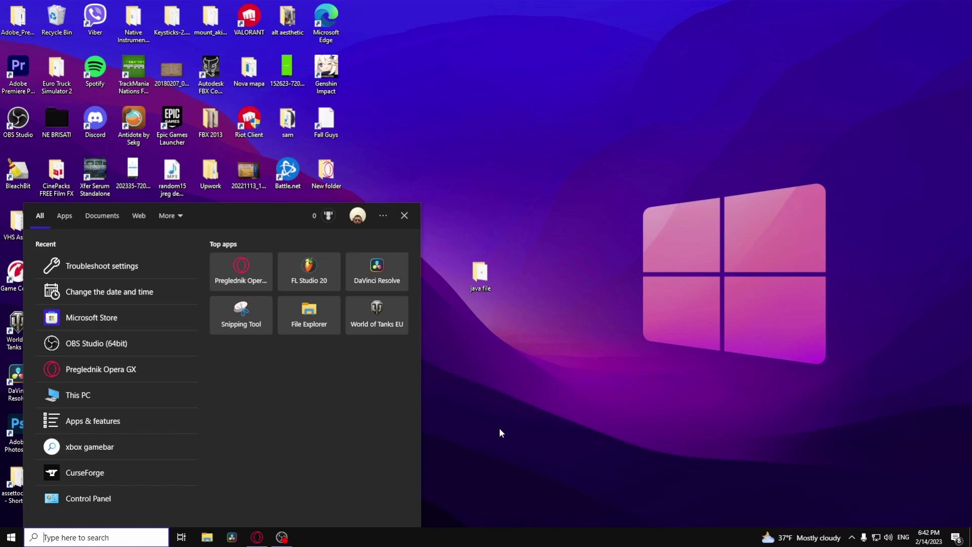
Search 'wsre' to bring up wsreset with its Run as administrator option.
{"action": "type", "text": "wsreset"}
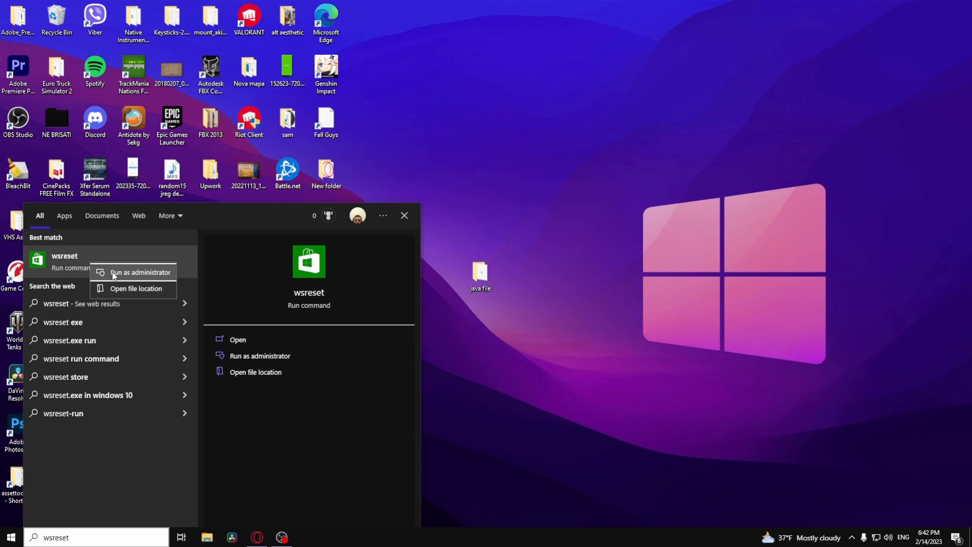
Run wsreset as administrator so Microsoft Store resets and reopens.
{"action": "left_click", "coordinate": [140, 271]}
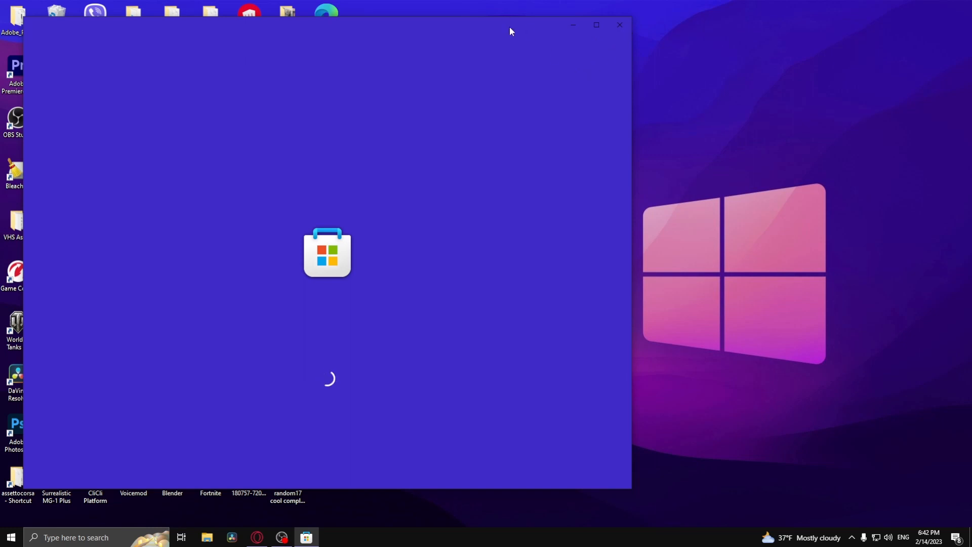
{"action": "mouse_move", "coordinate": [403, 222]}
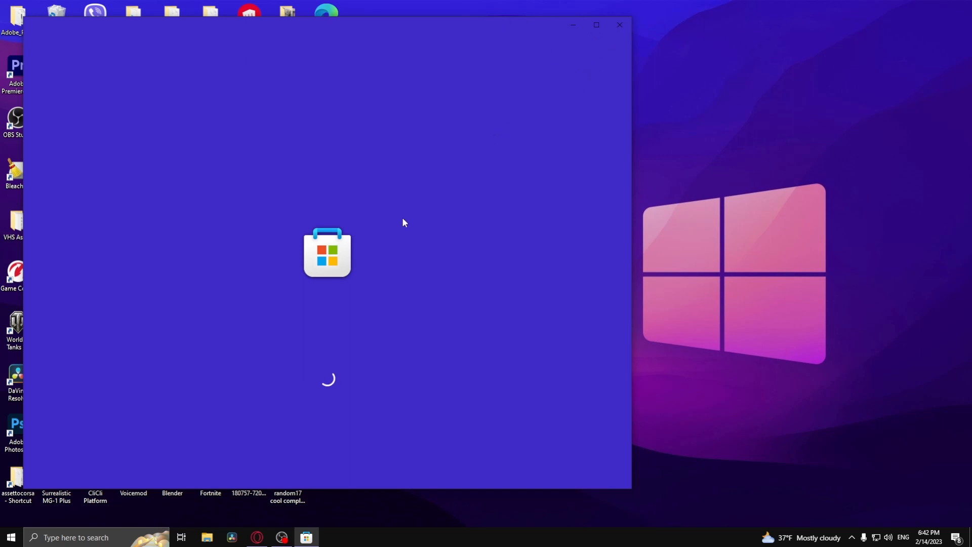